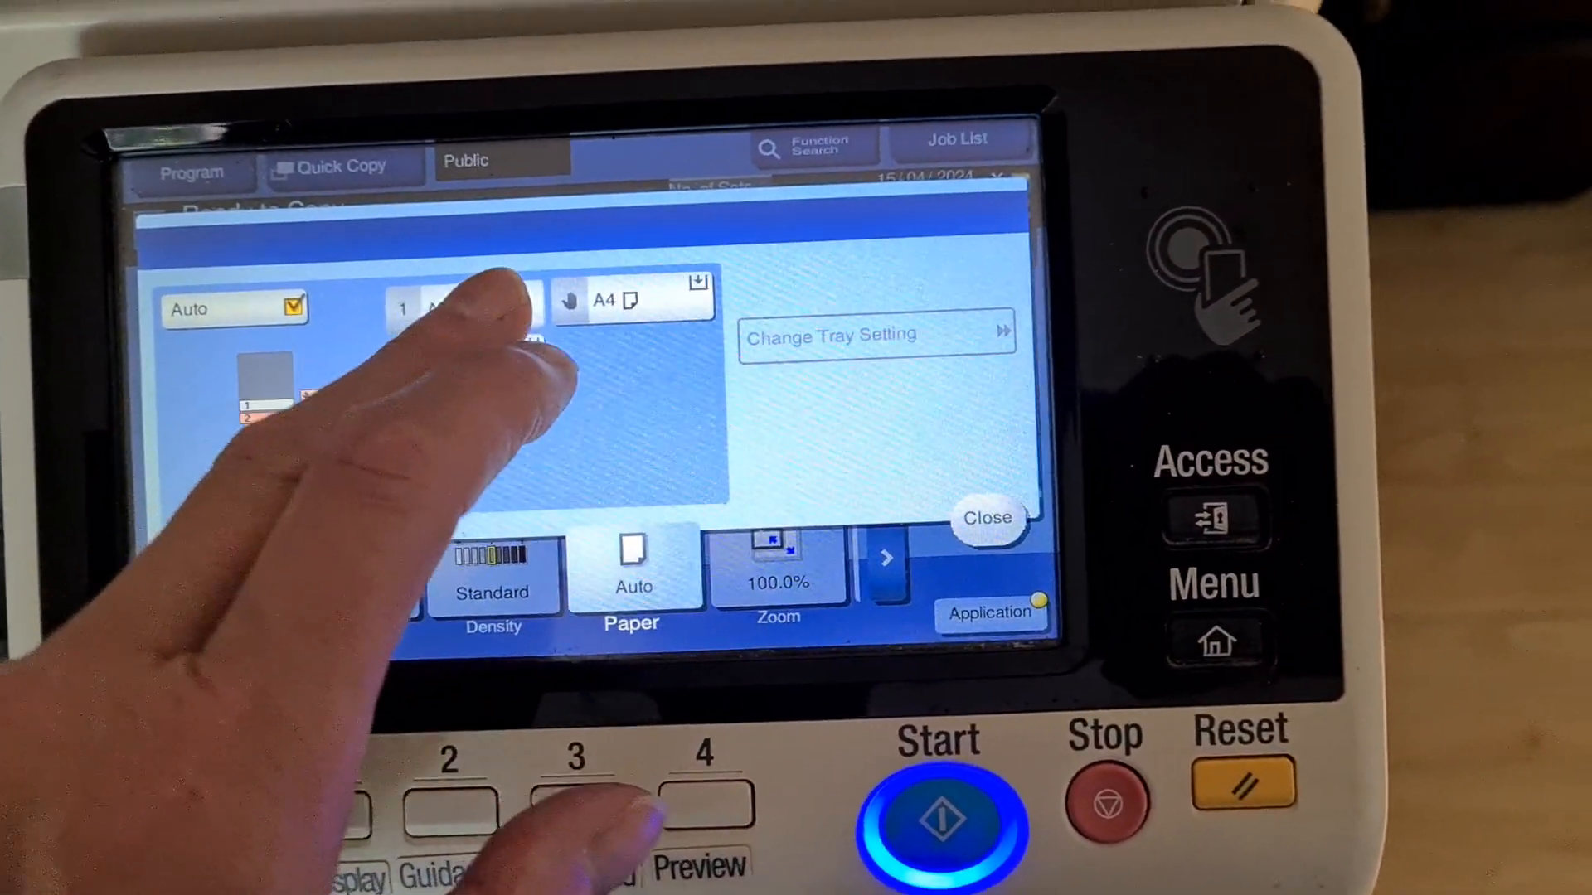
# Set the copy zoom ratio to 400.0%.
pyautogui.click(778, 579)
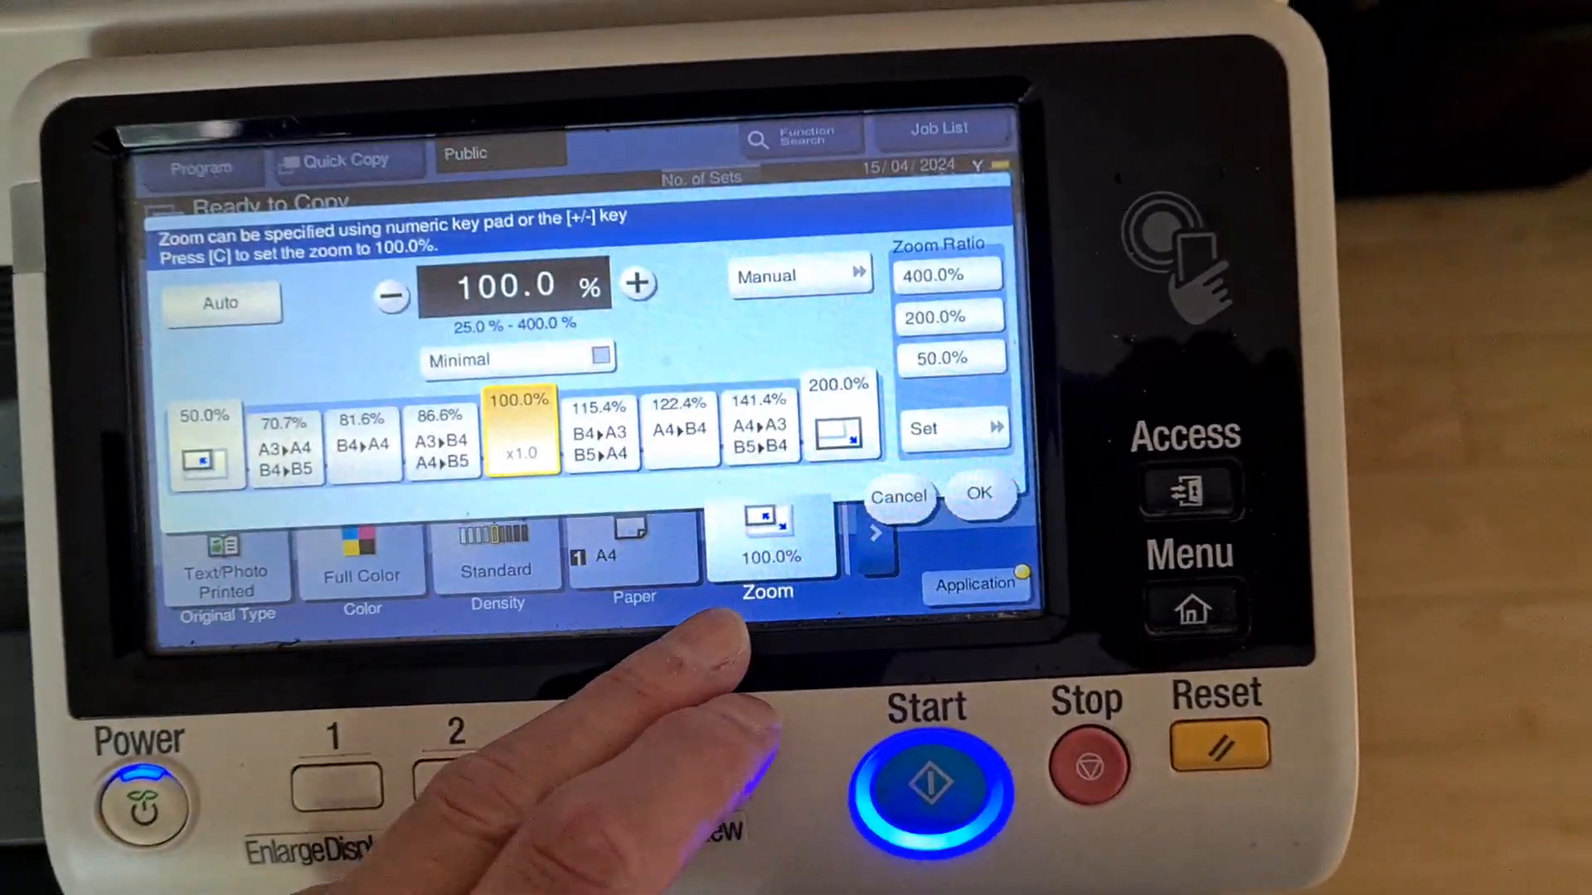
pyautogui.click(944, 272)
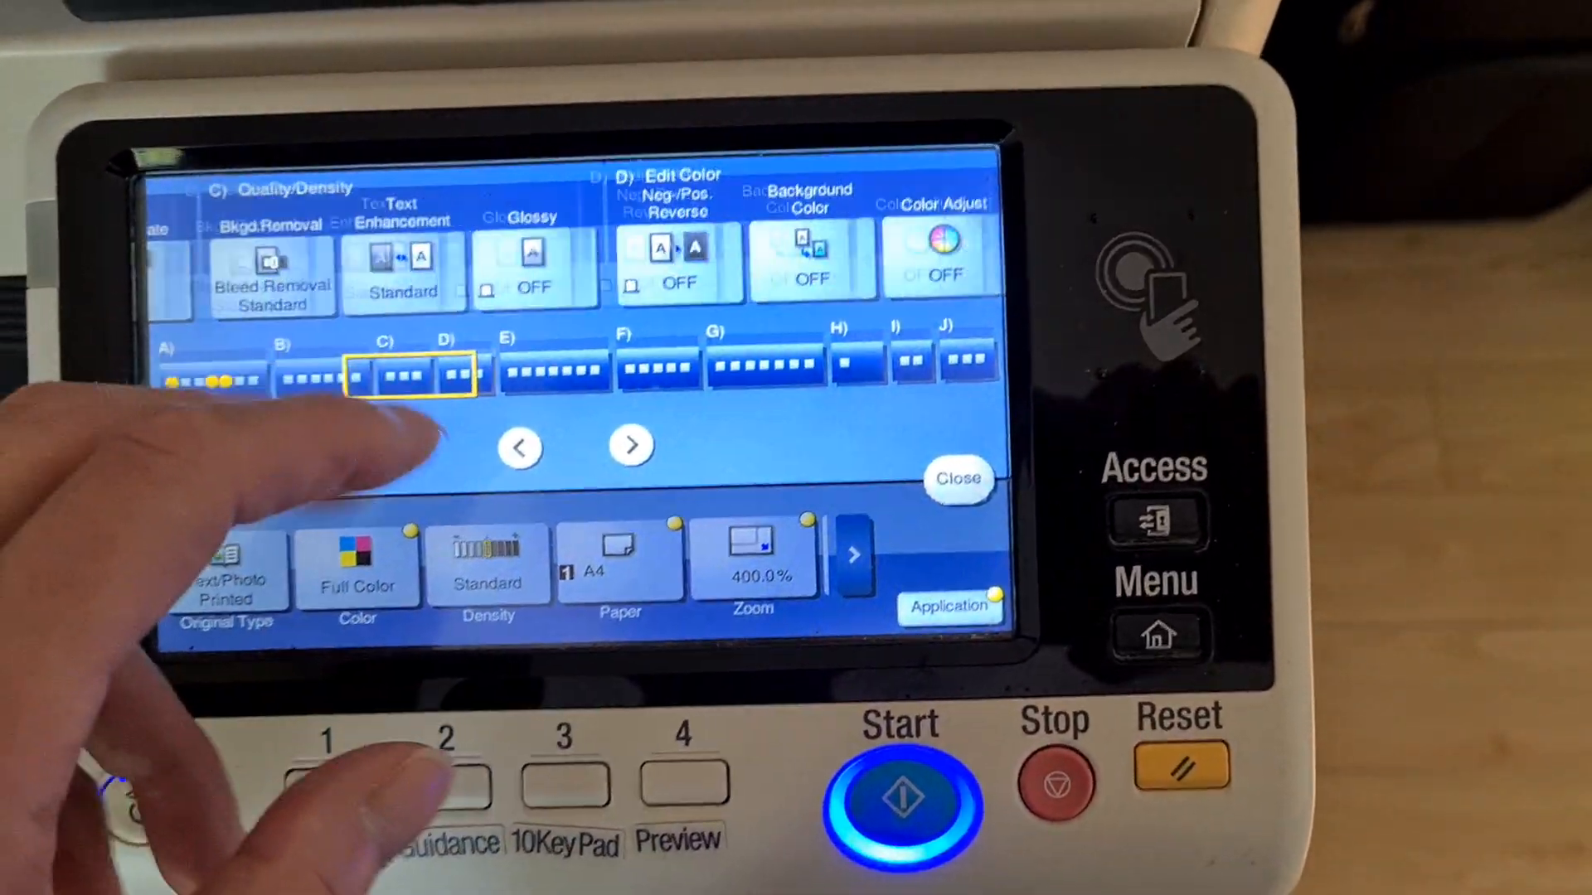
# Change a colour setting under Color Adjust and confirm the adjustment.
pyautogui.click(935, 253)
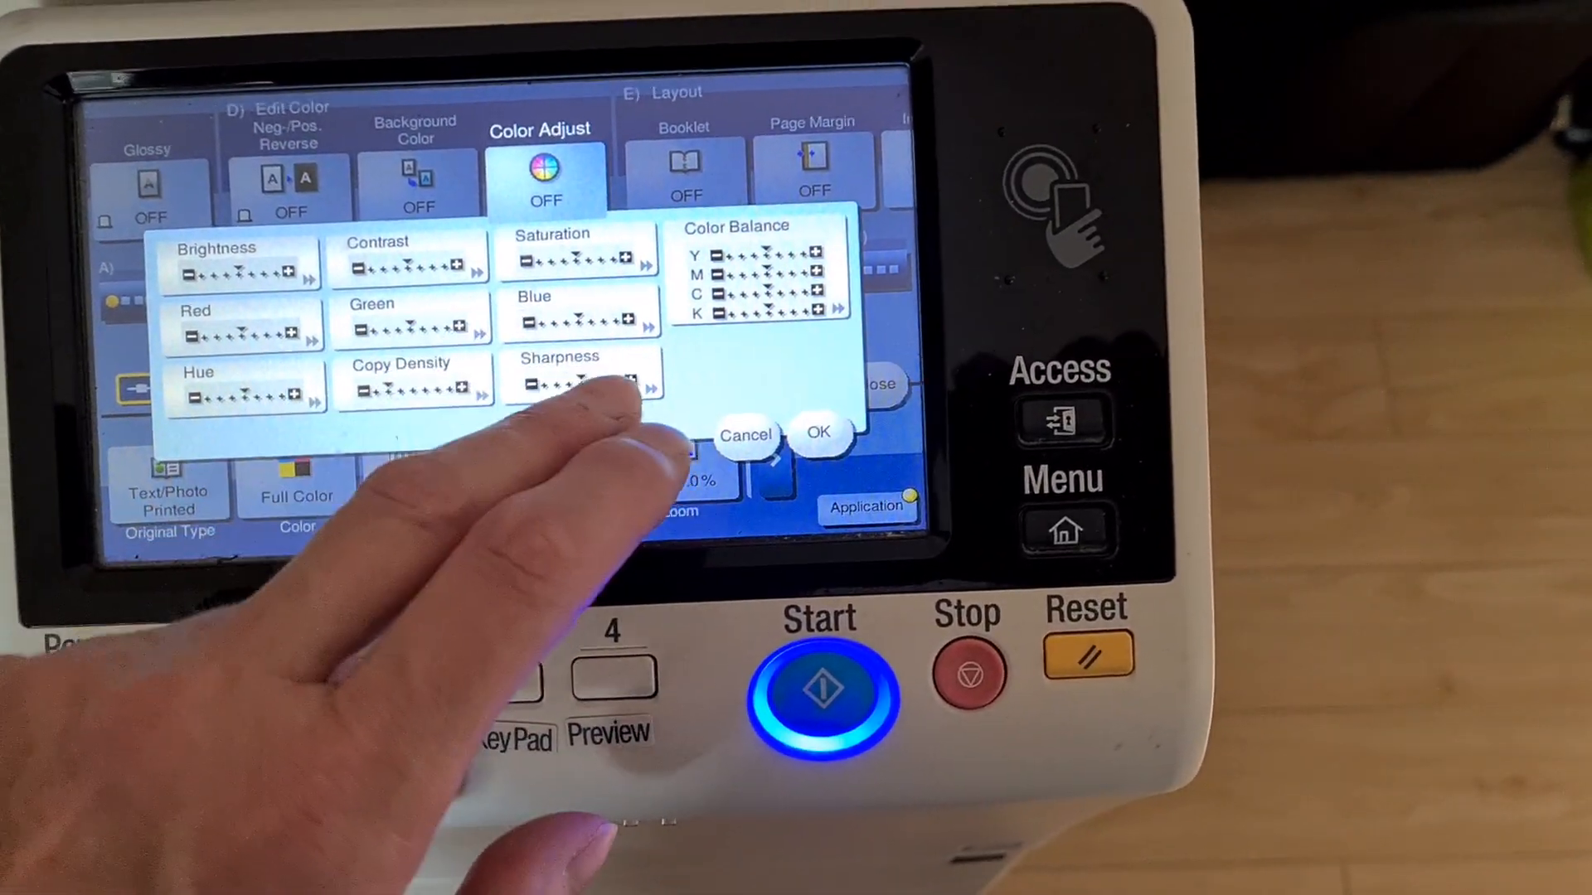
pyautogui.click(578, 380)
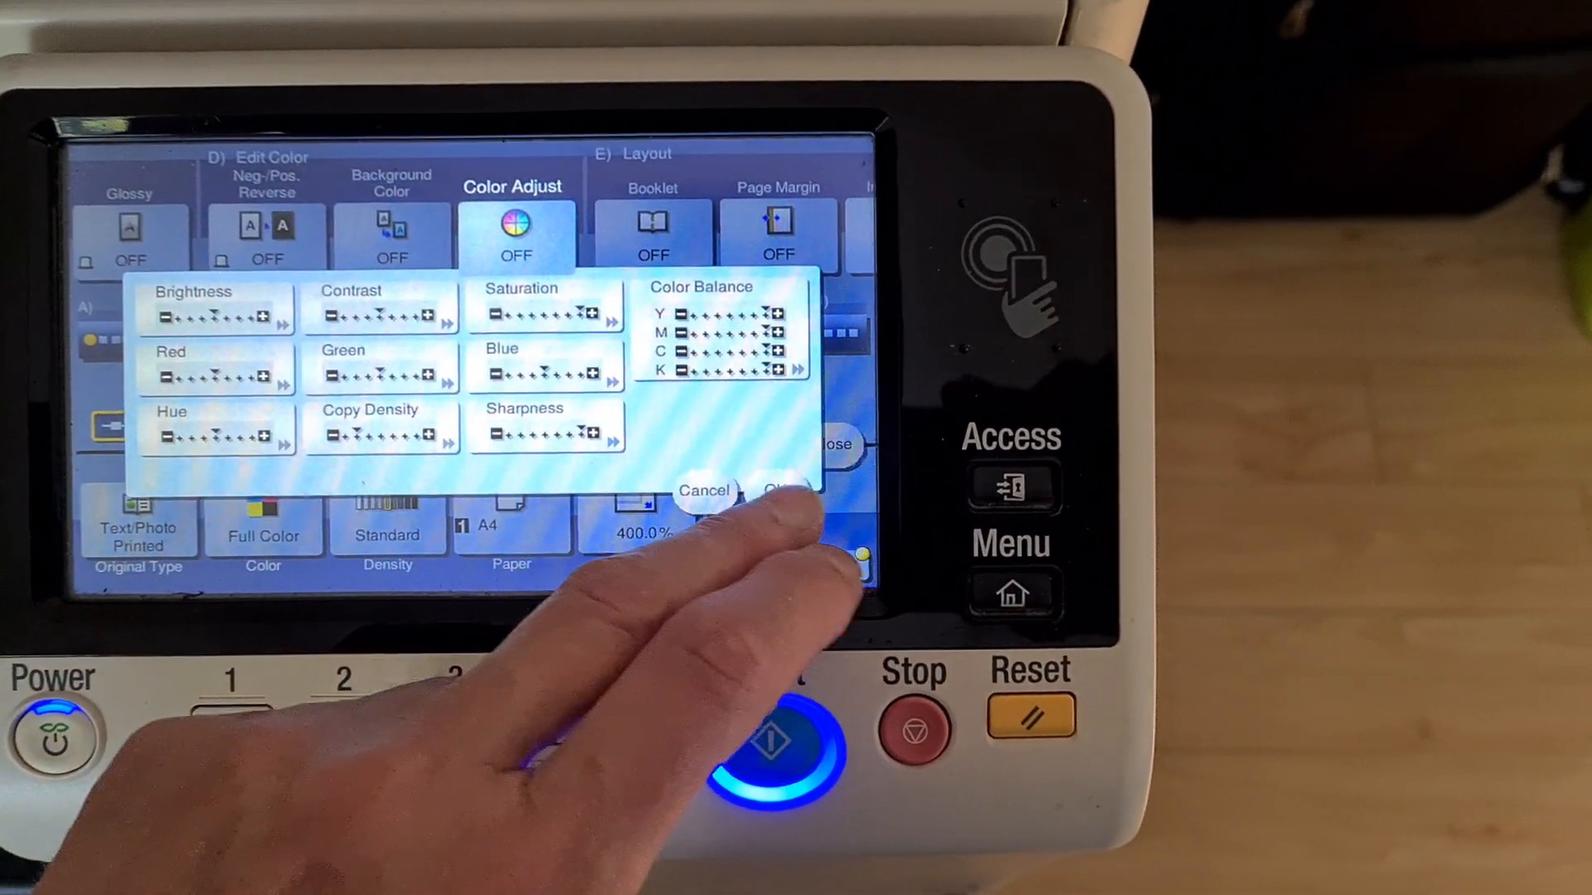
pyautogui.click(802, 490)
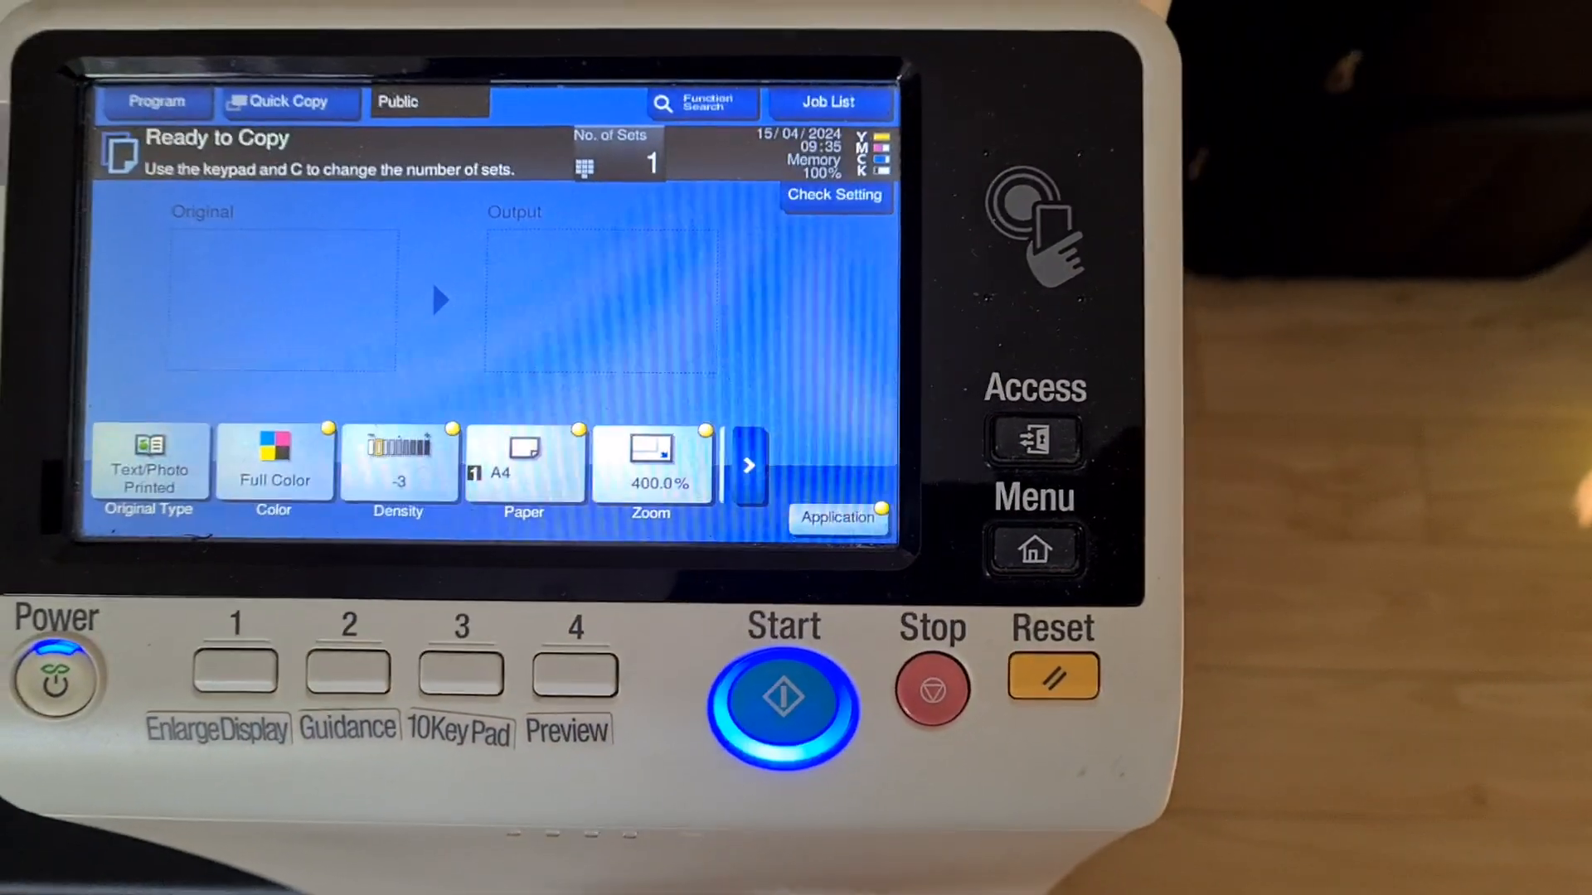
# Bring up the copy Density scale, from −4 Light to +4 Dark.
pyautogui.click(782, 701)
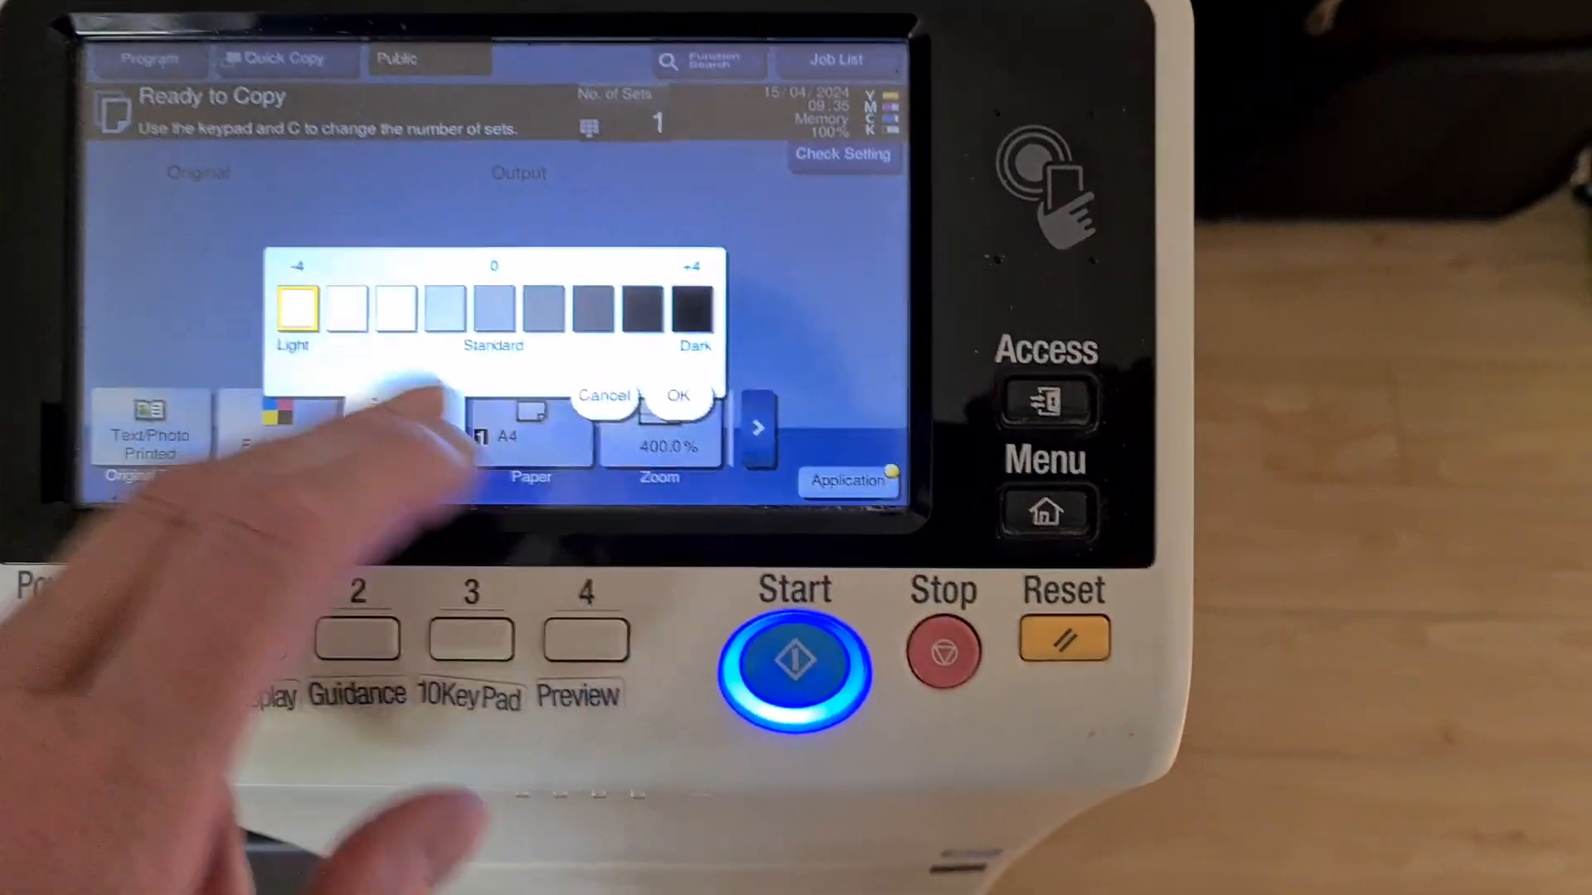
# Confirm the −4 Light density and finish scanning the 400% copy.
pyautogui.click(678, 397)
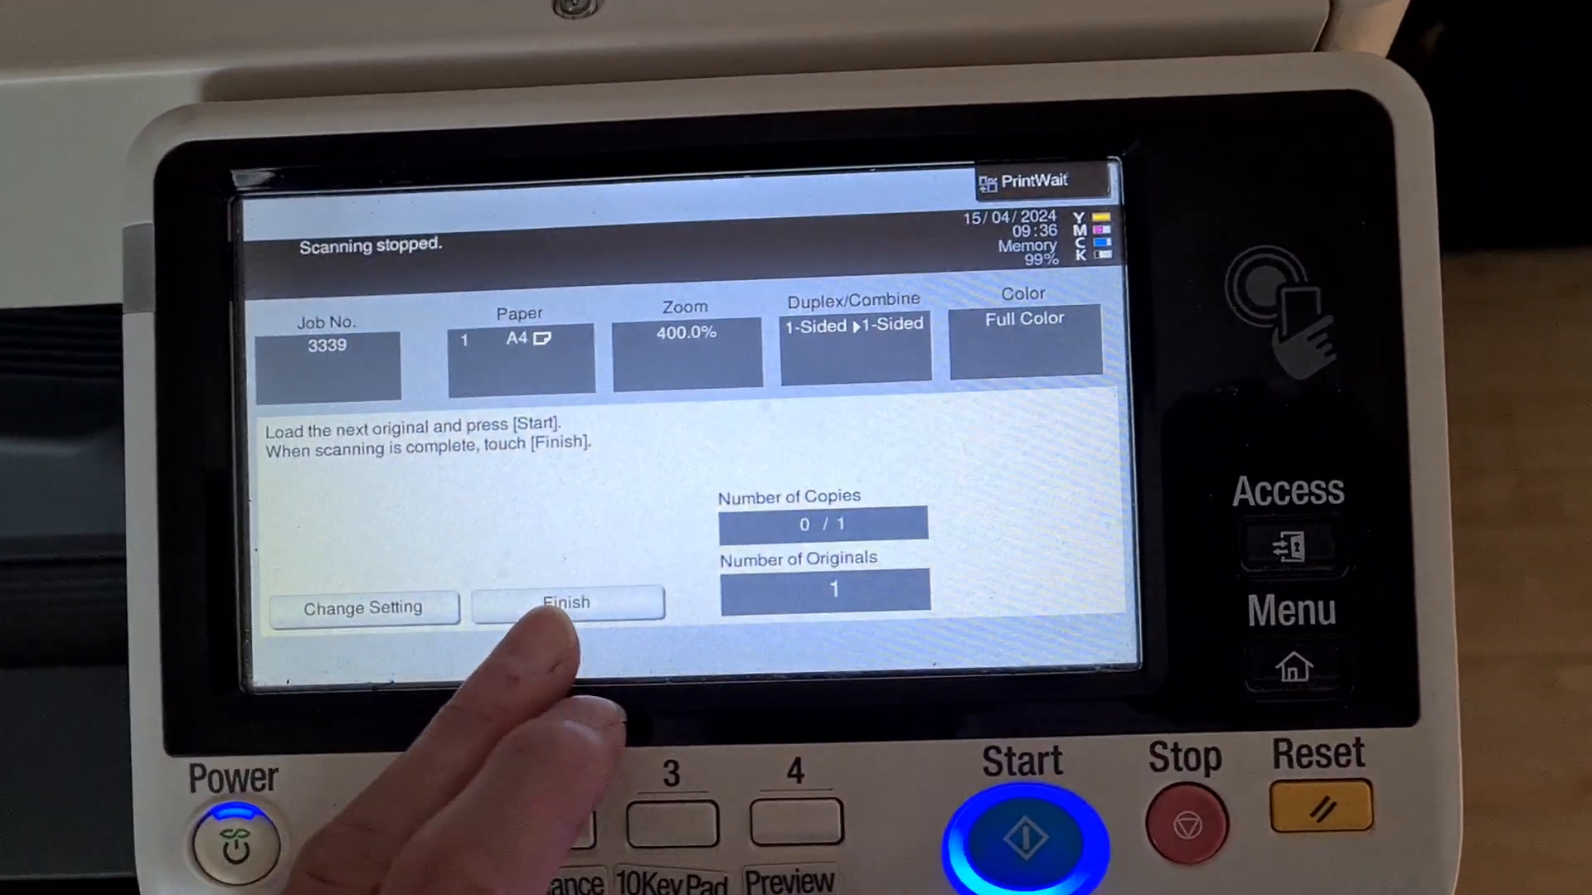
pyautogui.click(567, 602)
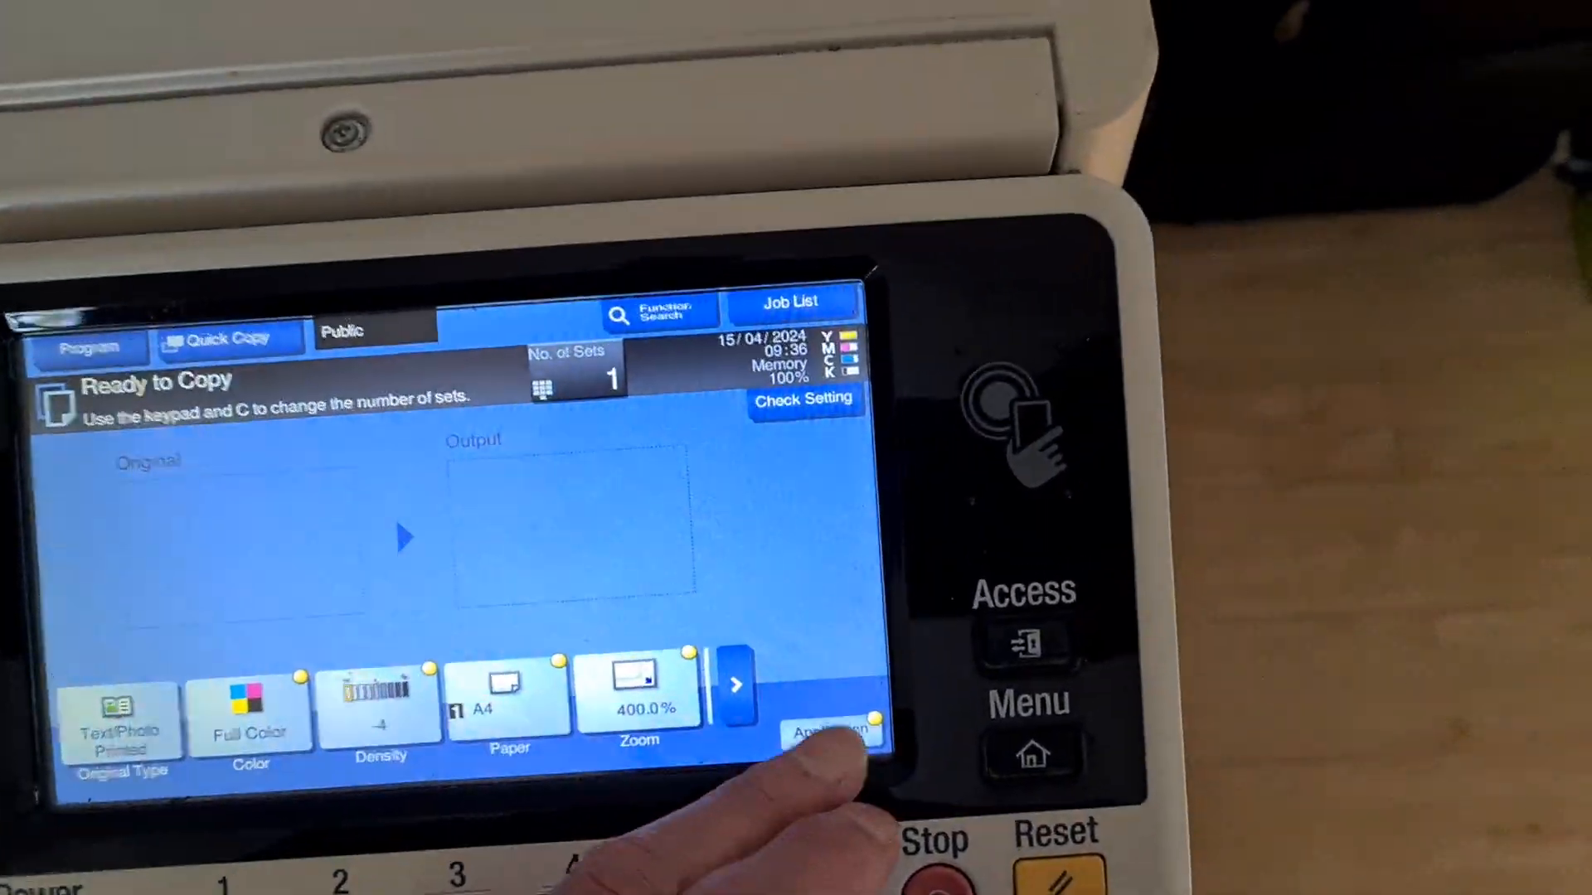
# Scan the original and print one full-colour 400% copy at density −4.
pyautogui.click(832, 731)
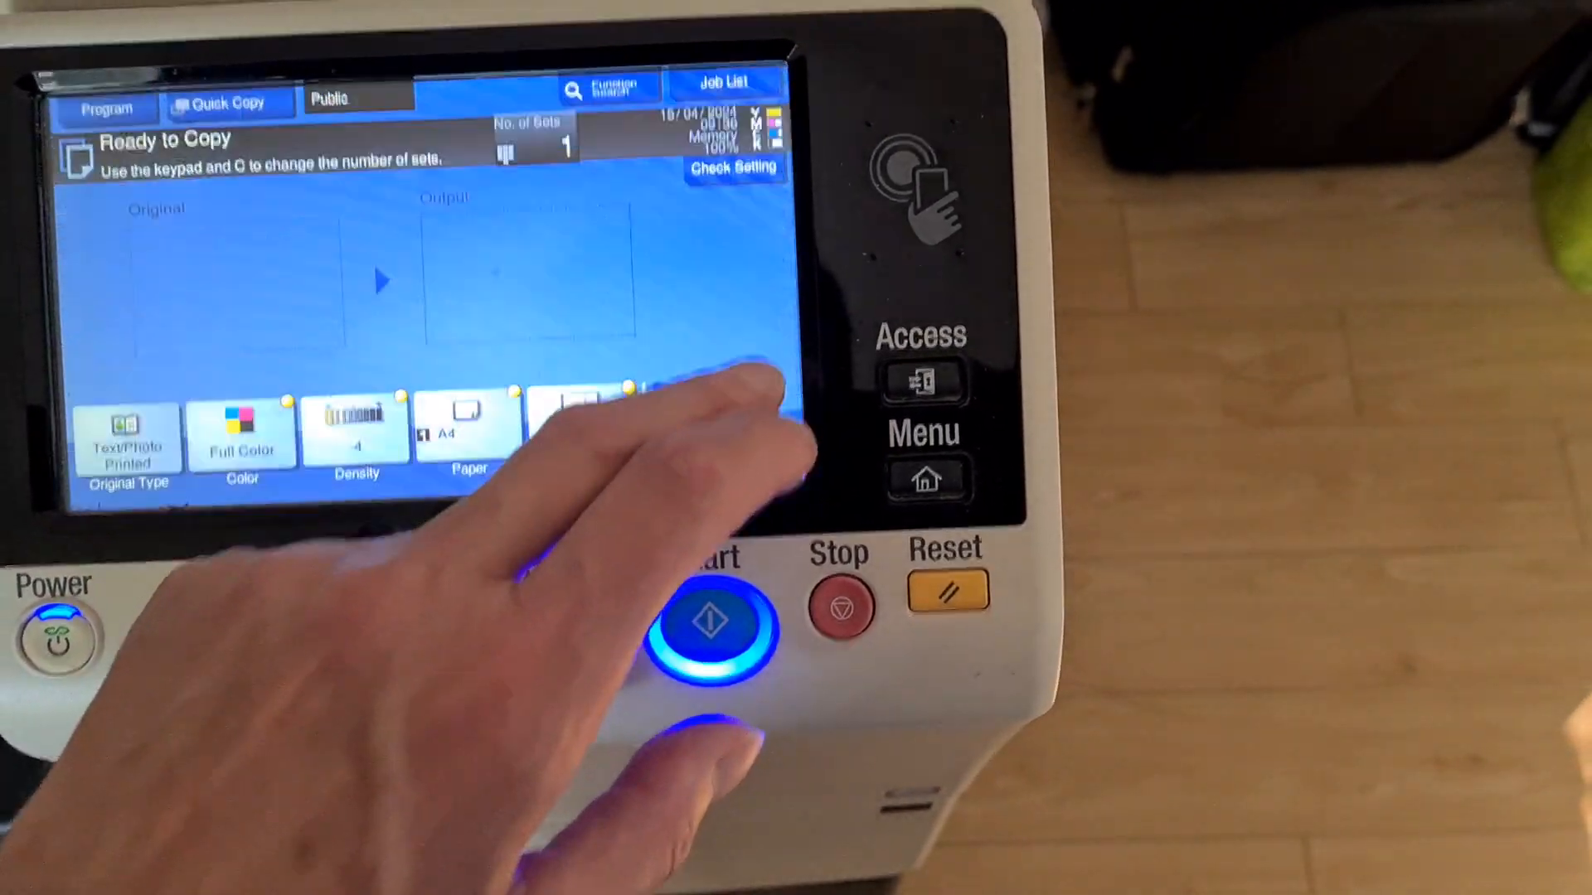
pyautogui.click(718, 624)
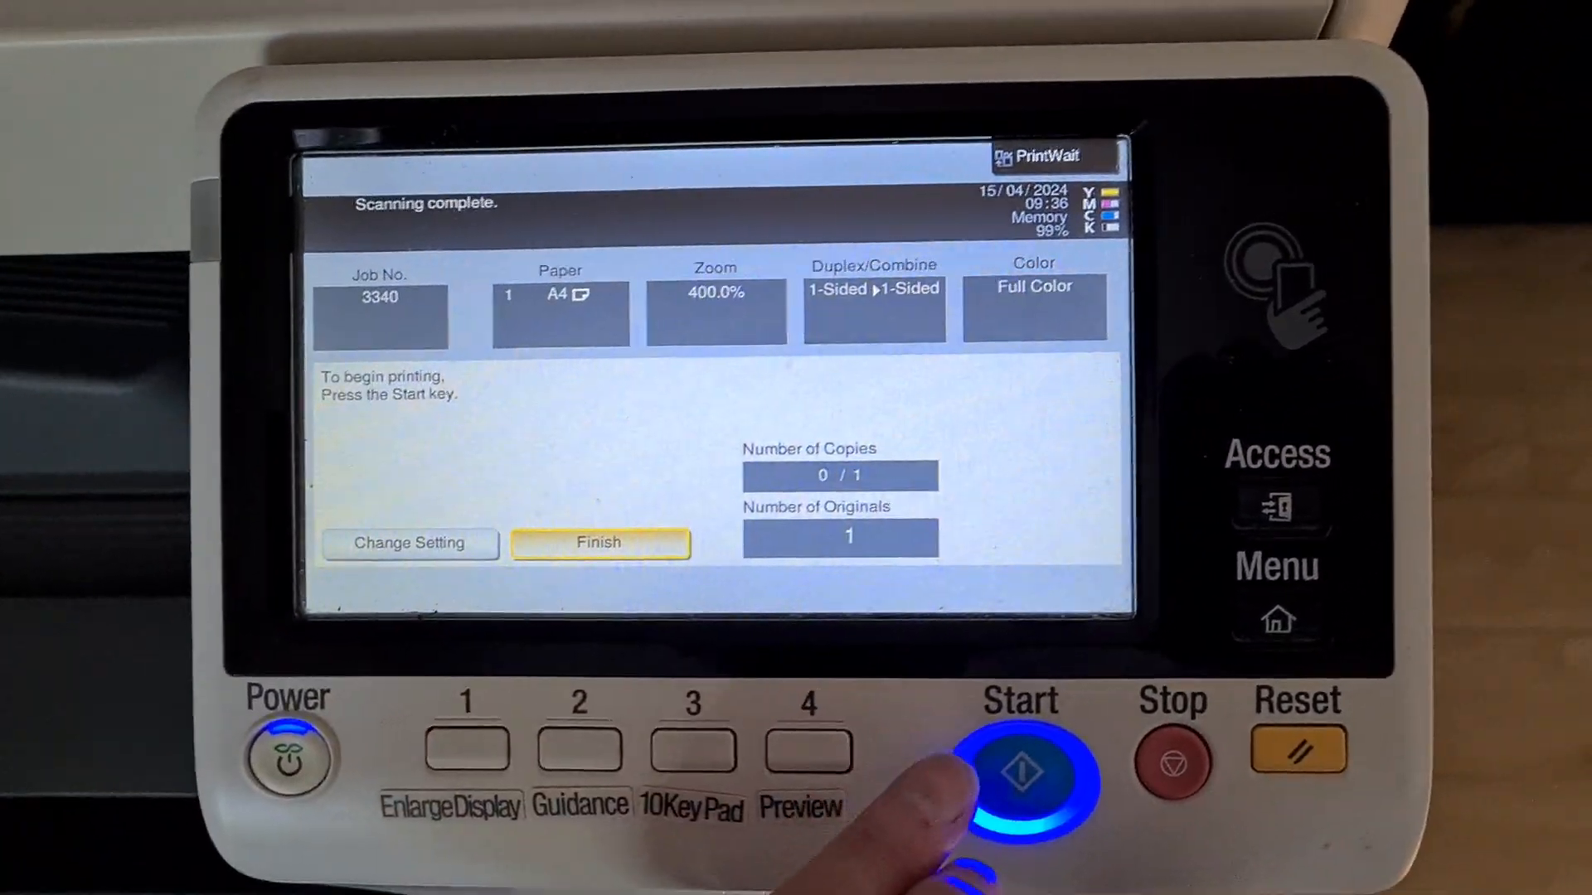
pyautogui.click(1021, 772)
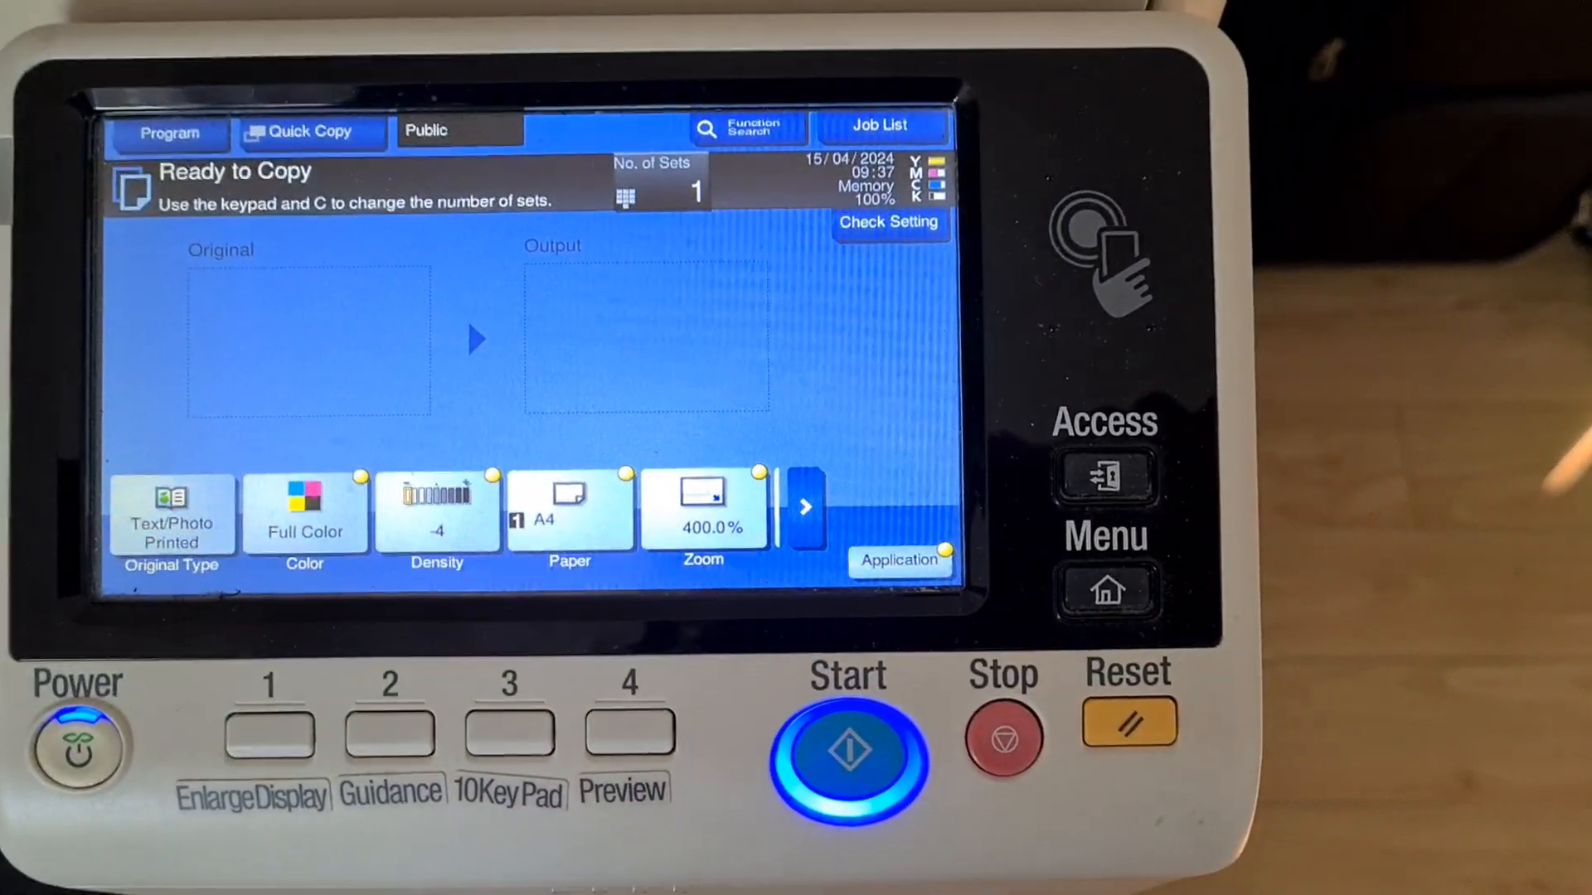
# Set No. of Sets to 2 and show the Application functions.
pyautogui.click(845, 751)
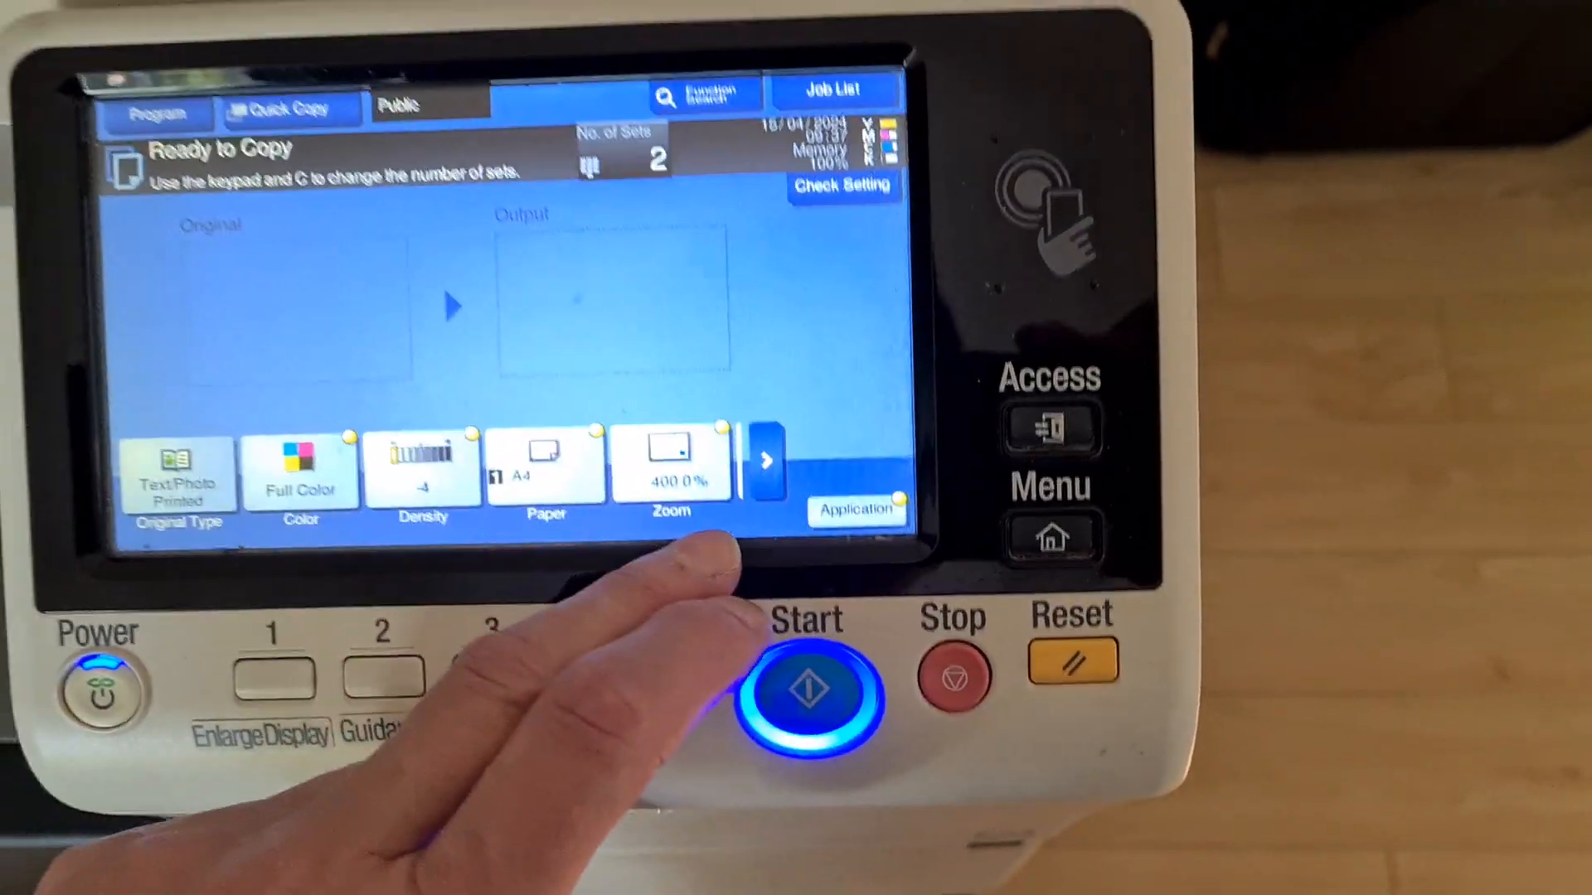
pyautogui.click(855, 509)
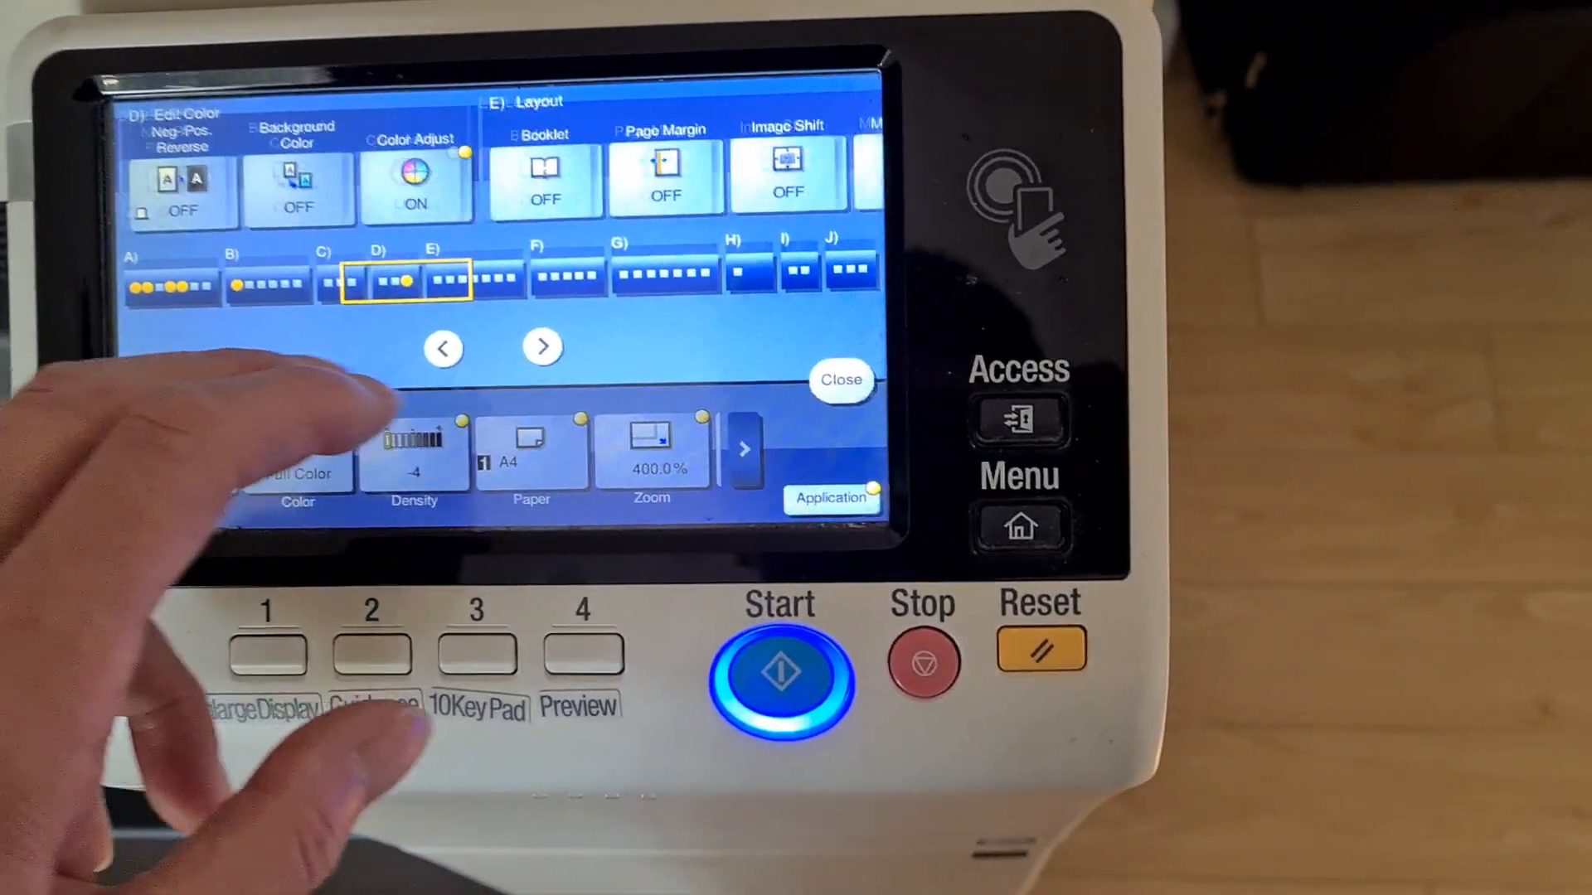
# Return to the main copy screen, then scan and print two 400% full-colour copies.
pyautogui.click(543, 347)
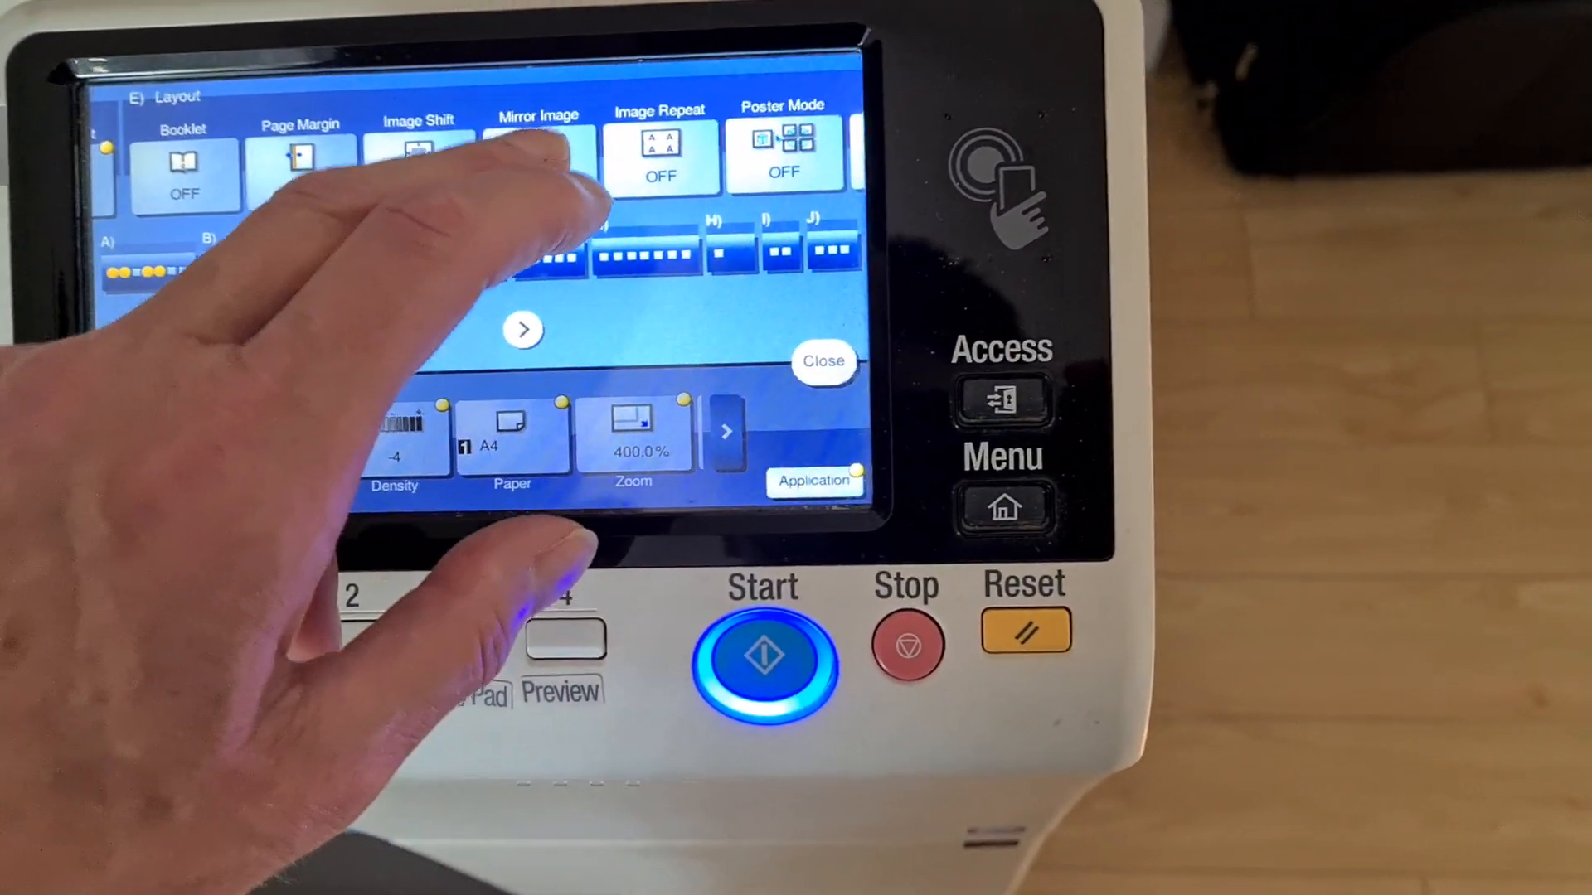
pyautogui.click(538, 158)
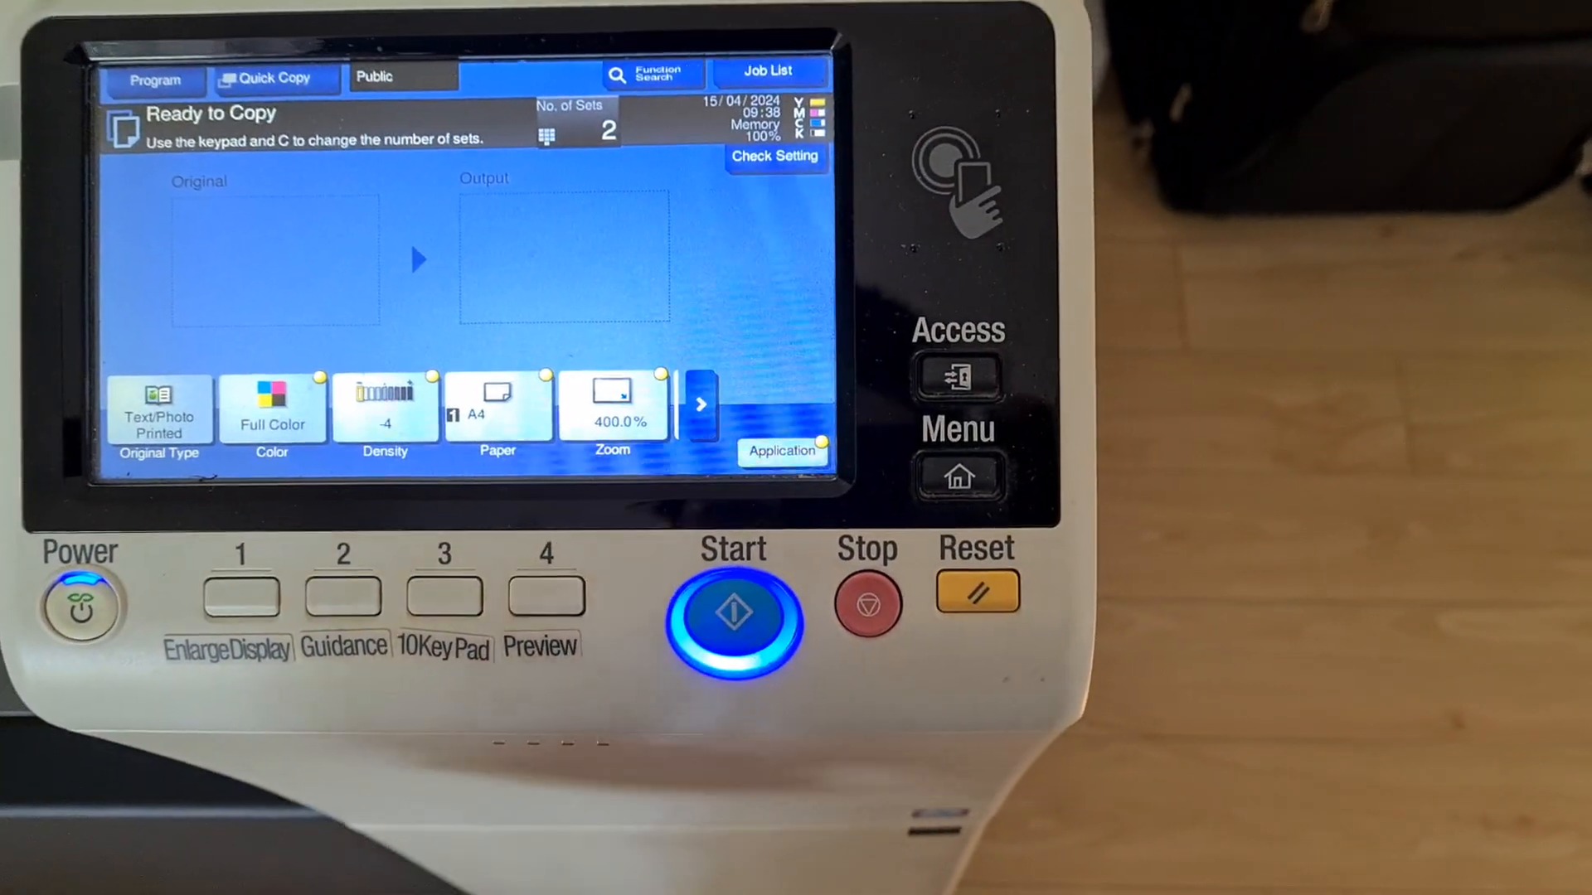
pyautogui.click(732, 612)
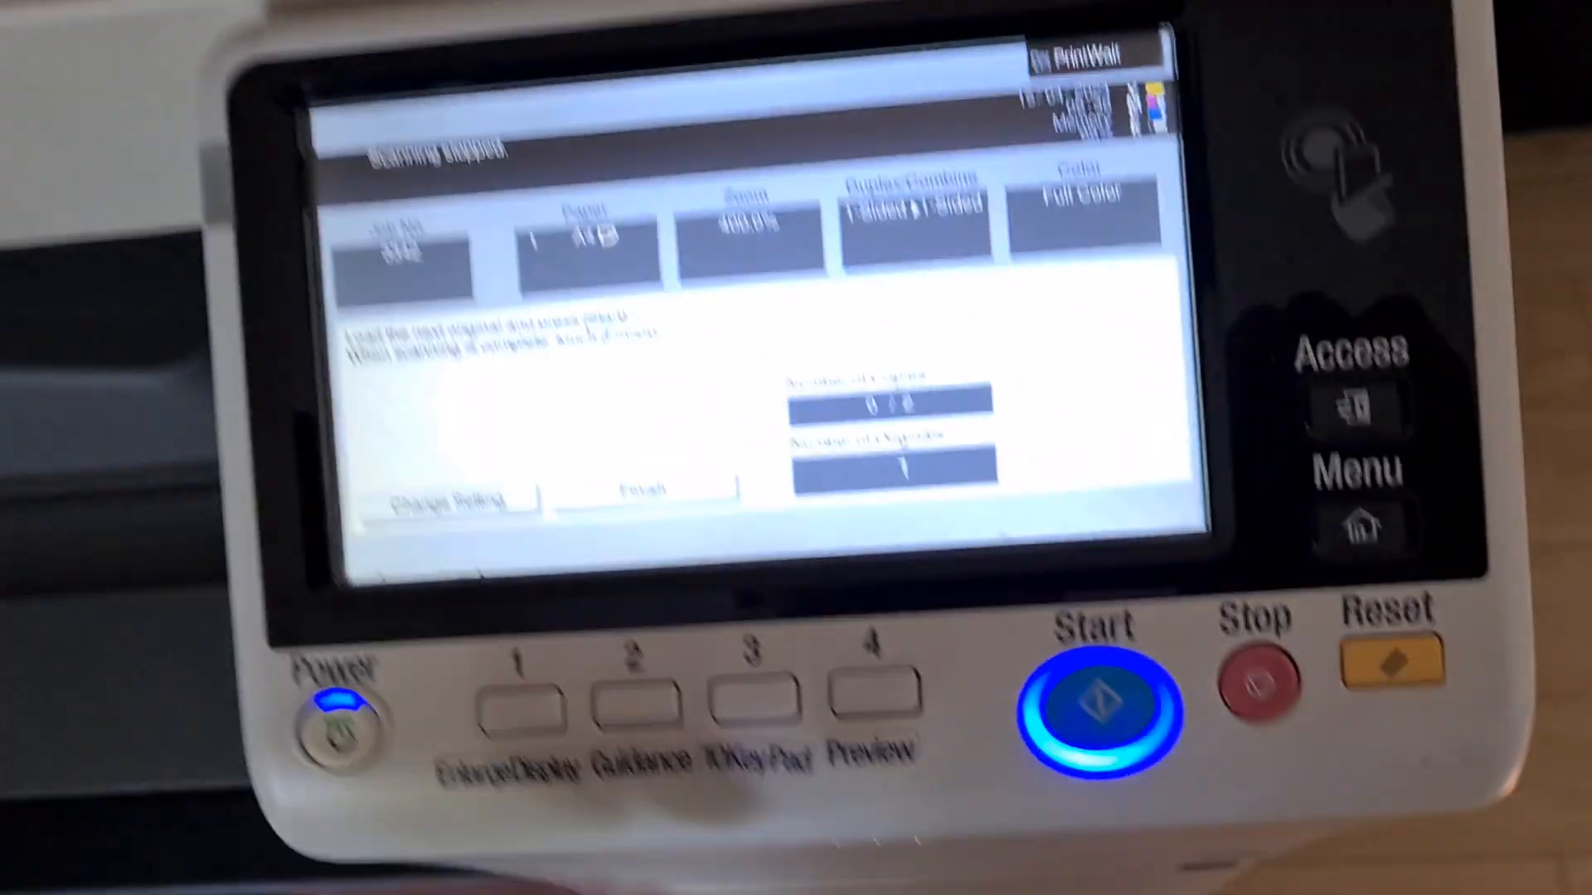
pyautogui.click(1094, 707)
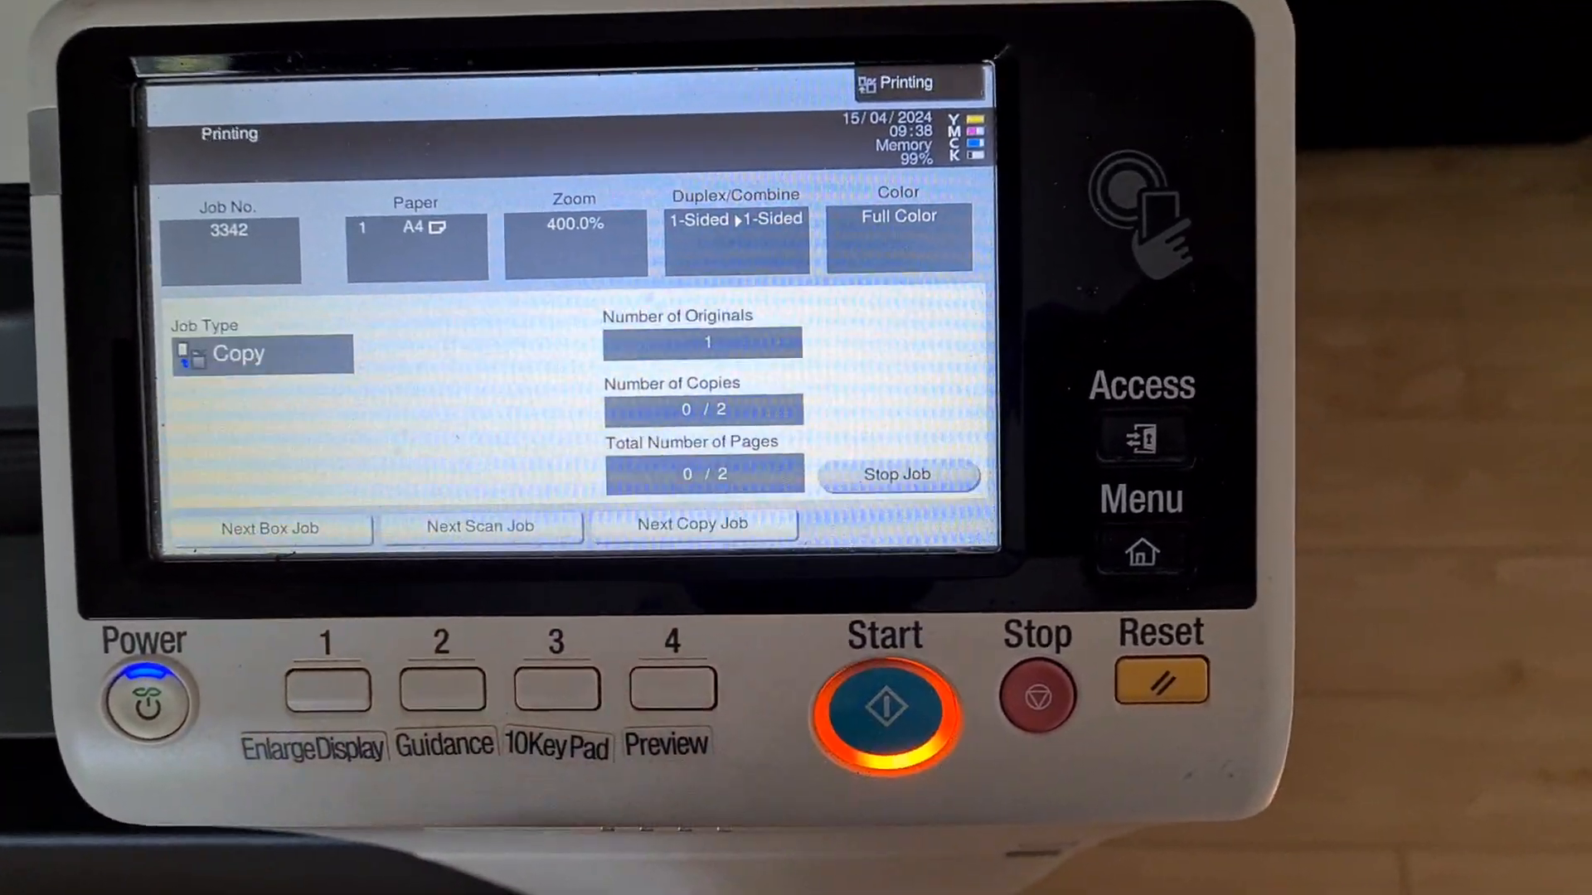